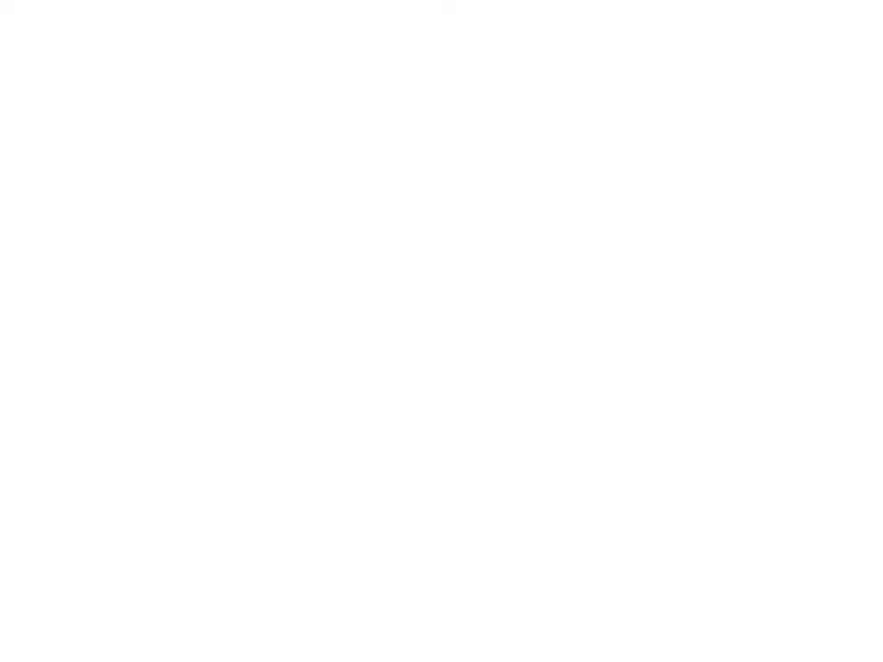
# Step: Handwrite Ohm's law V = IR in red near the top left of the page
pyautogui.moveTo(153, 118); pyautogui.dragTo(173, 235)
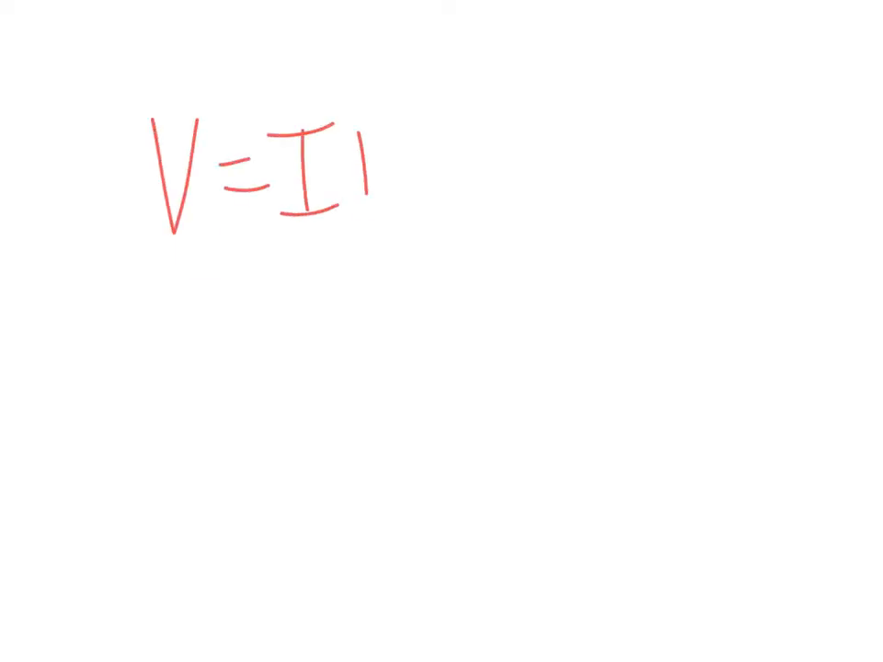
pyautogui.moveTo(364, 119); pyautogui.dragTo(413, 225)
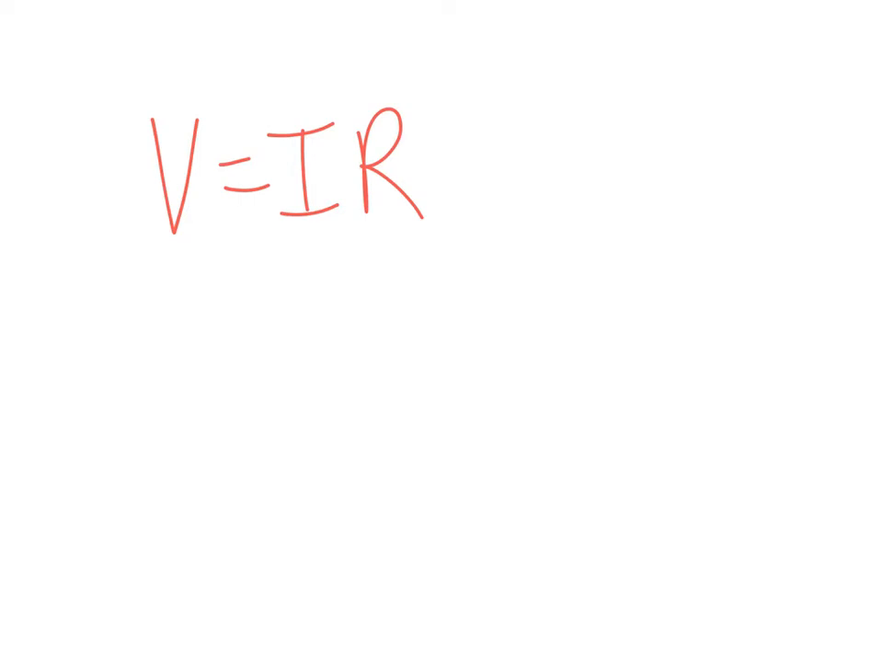
# Step: In blue, circle I, arrow V and R, and write the circled rearrangement I = V/R with ticks
pyautogui.moveTo(346, 119); pyautogui.dragTo(332, 267)
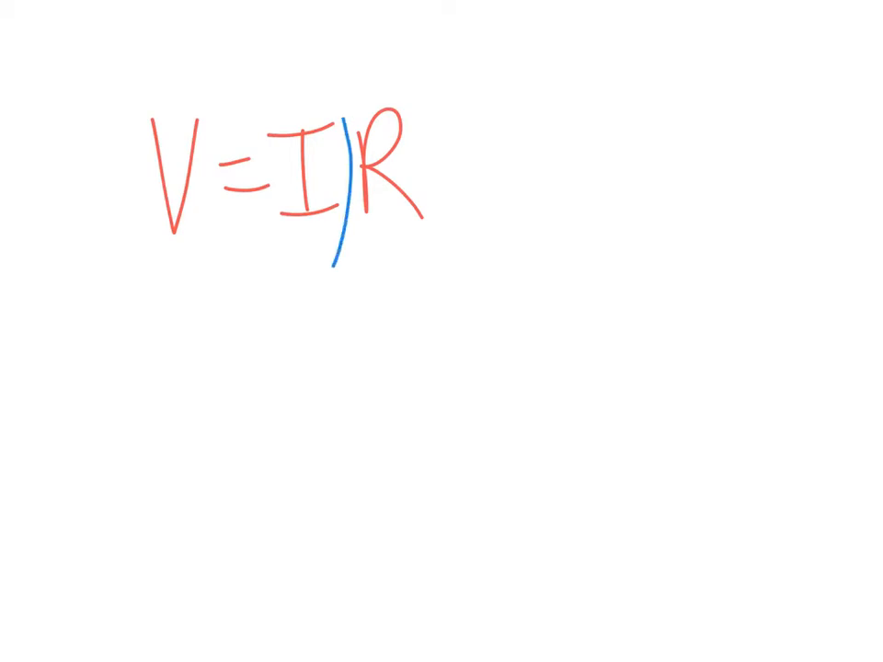
pyautogui.moveTo(303, 89); pyautogui.dragTo(312, 261)
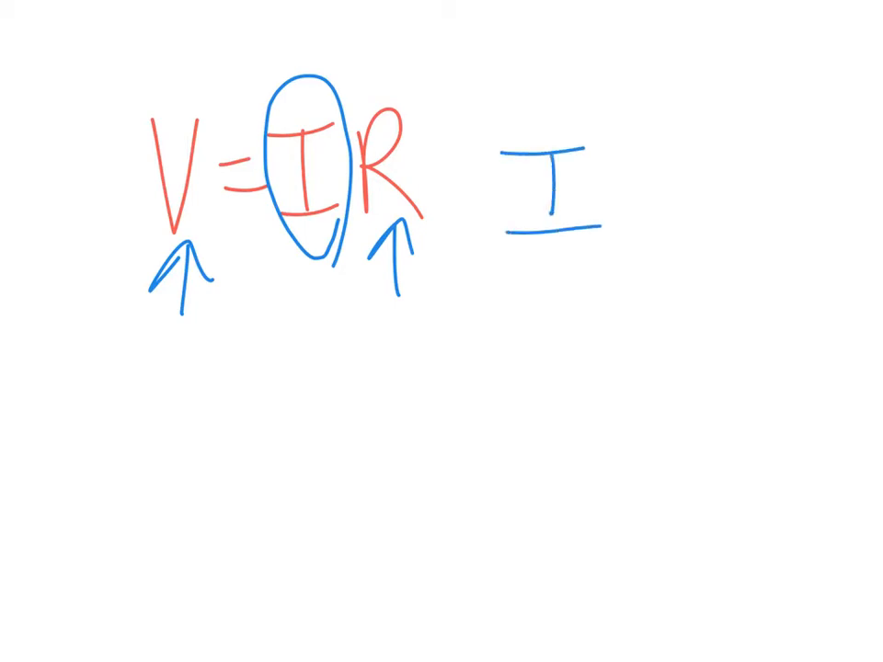
pyautogui.moveTo(607, 174); pyautogui.dragTo(643, 199)
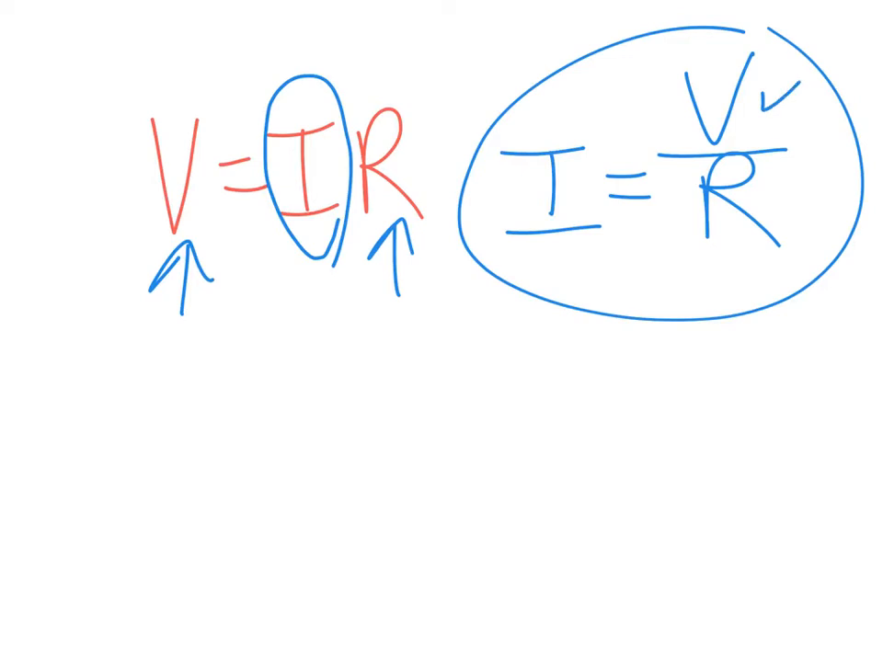
pyautogui.moveTo(776, 184); pyautogui.dragTo(806, 206)
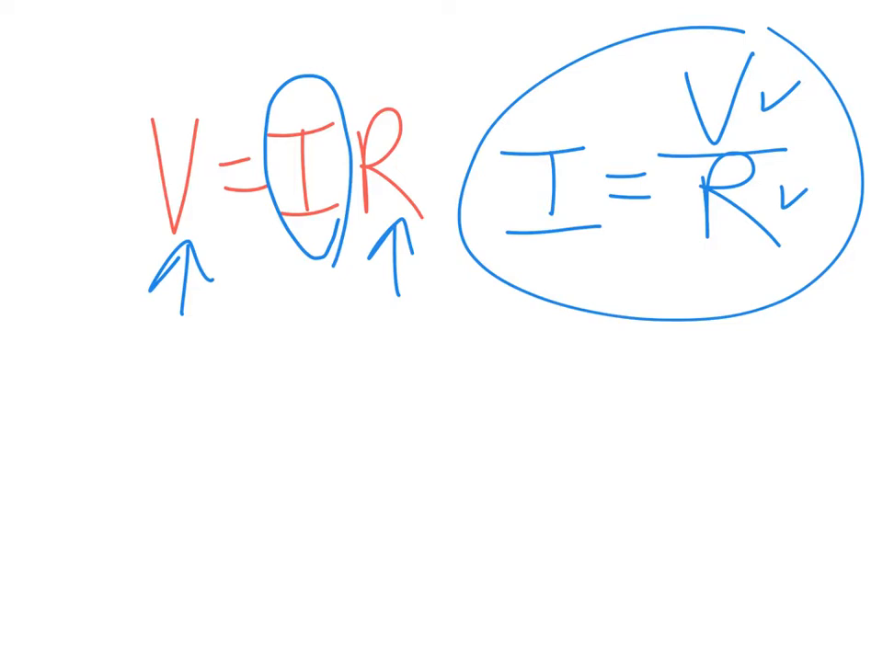
# Step: Write A = V/Ω under the circled formula, then begin a red V and vertical axis on a new page
pyautogui.moveTo(511, 371); pyautogui.dragTo(555, 441)
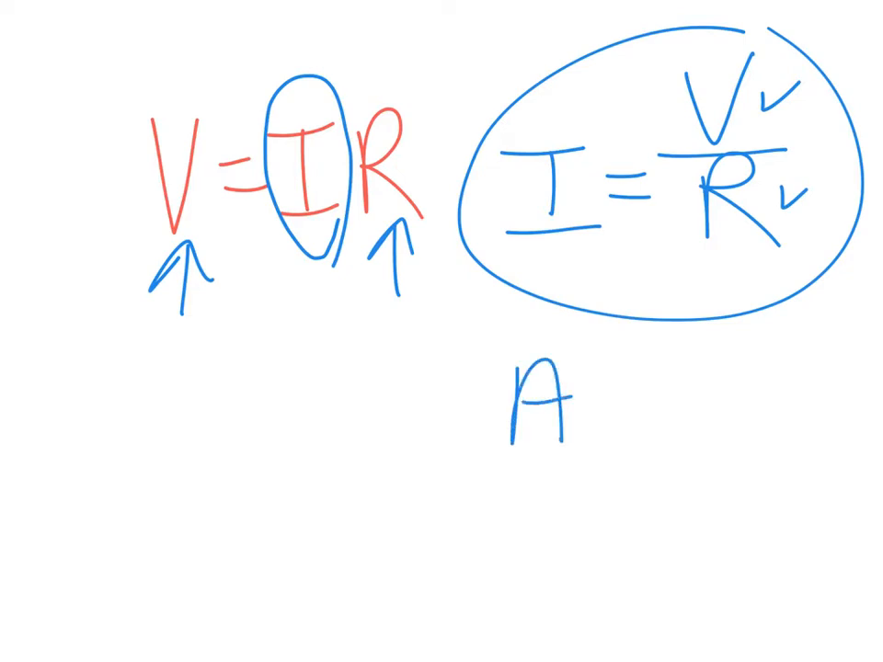
pyautogui.write('=')
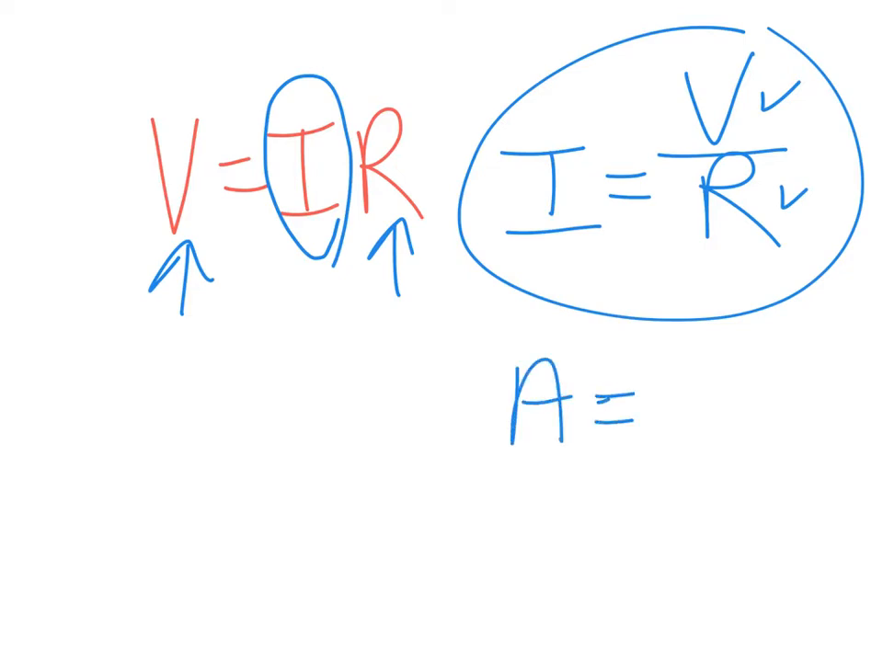
pyautogui.write('V/Ω')
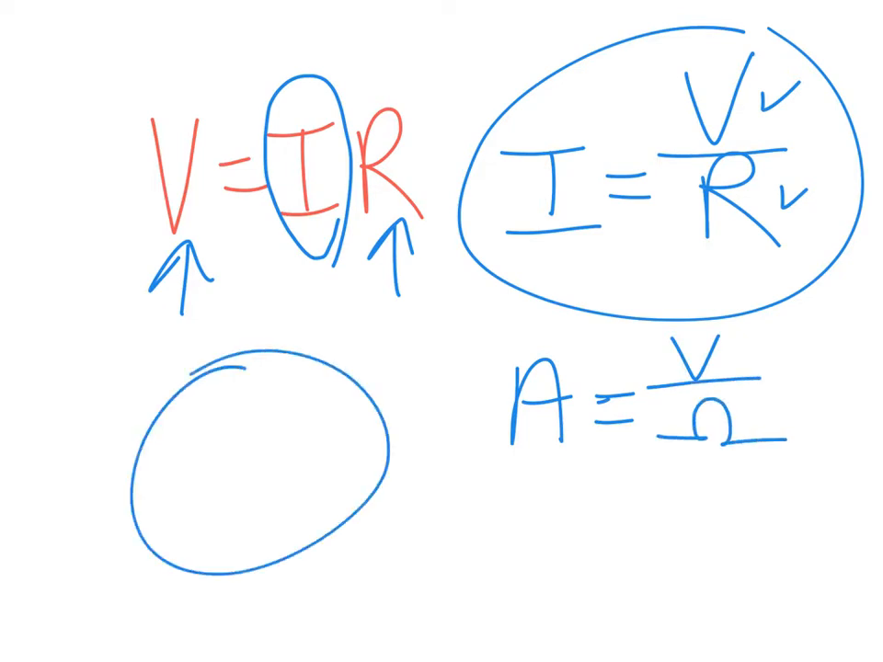
pyautogui.moveTo(147, 459); pyautogui.dragTo(377, 441)
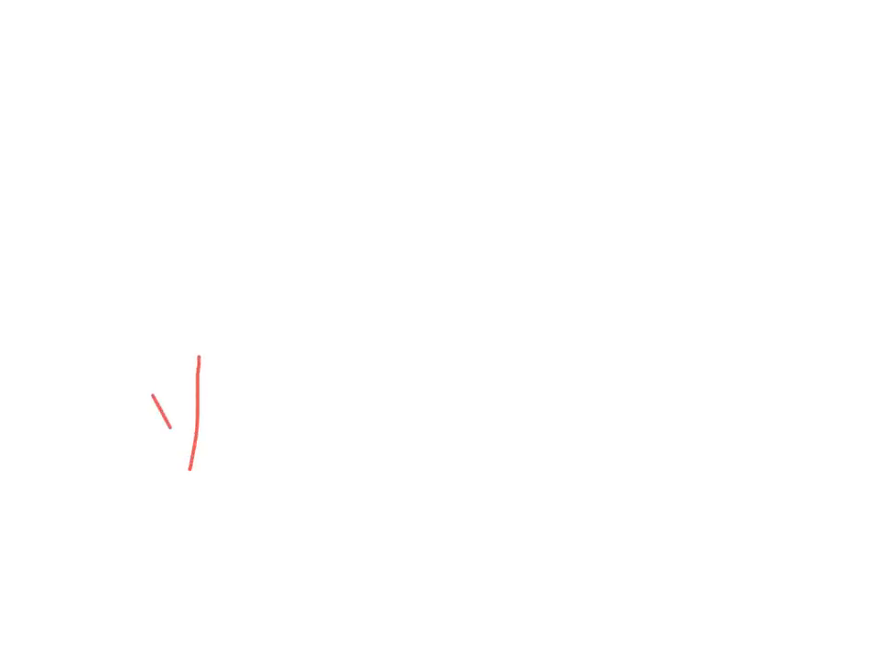
# Step: Draw red V and R axes with a gentle green wavy slope labelled Slow
pyautogui.moveTo(155, 390); pyautogui.dragTo(175, 423)
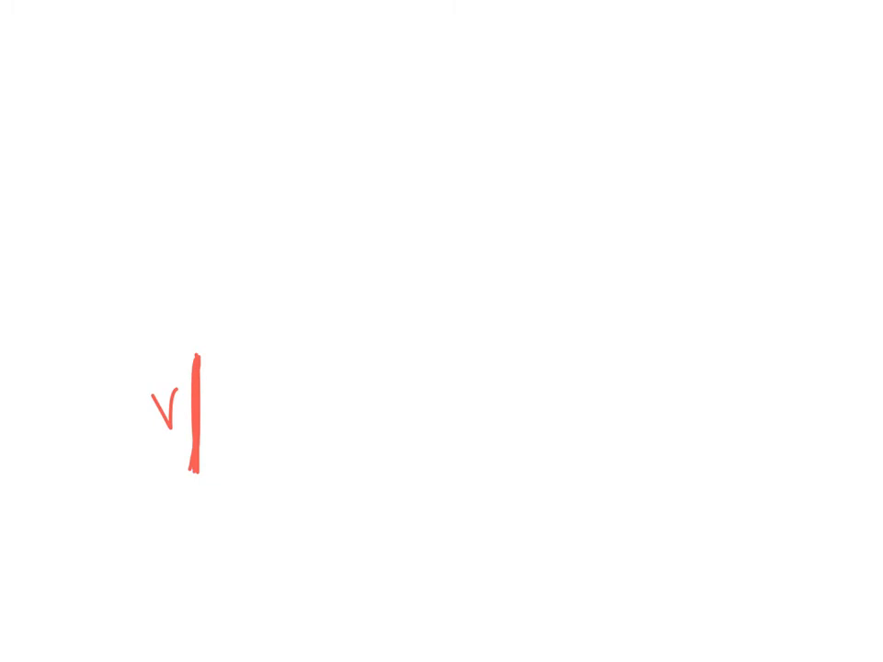
pyautogui.moveTo(198, 463); pyautogui.dragTo(316, 459)
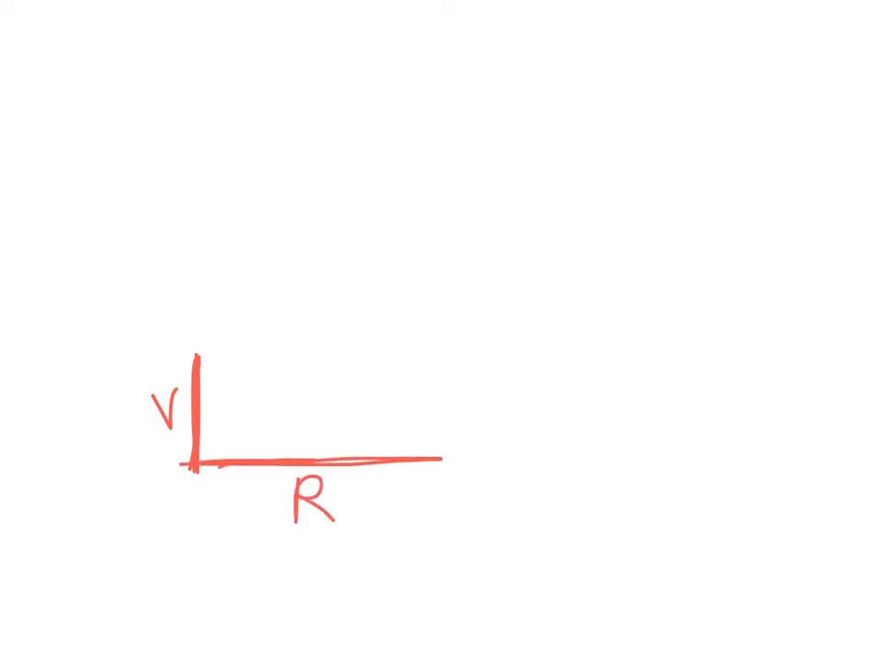
pyautogui.moveTo(199, 371); pyautogui.dragTo(224, 367)
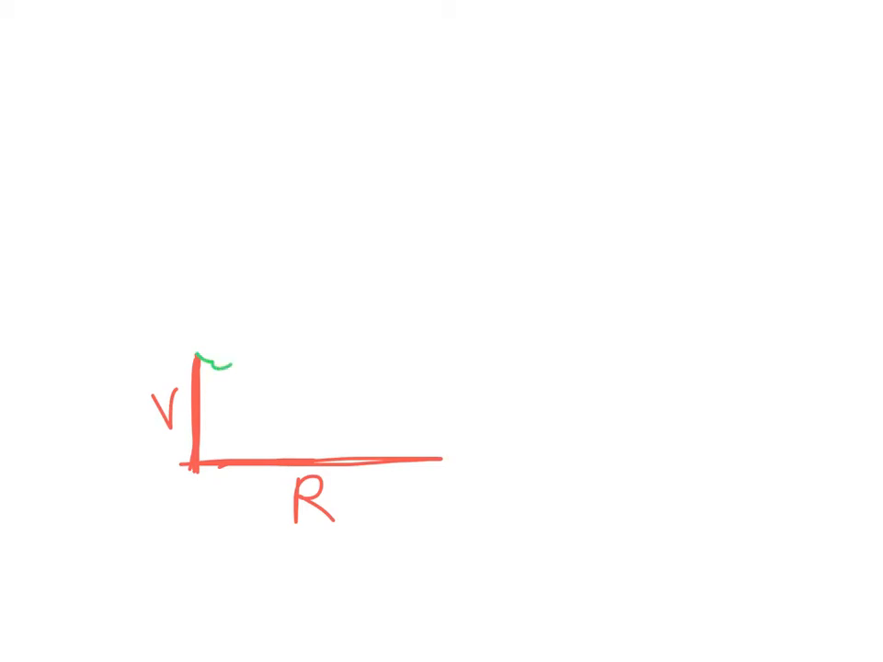
pyautogui.moveTo(199, 359); pyautogui.dragTo(447, 464)
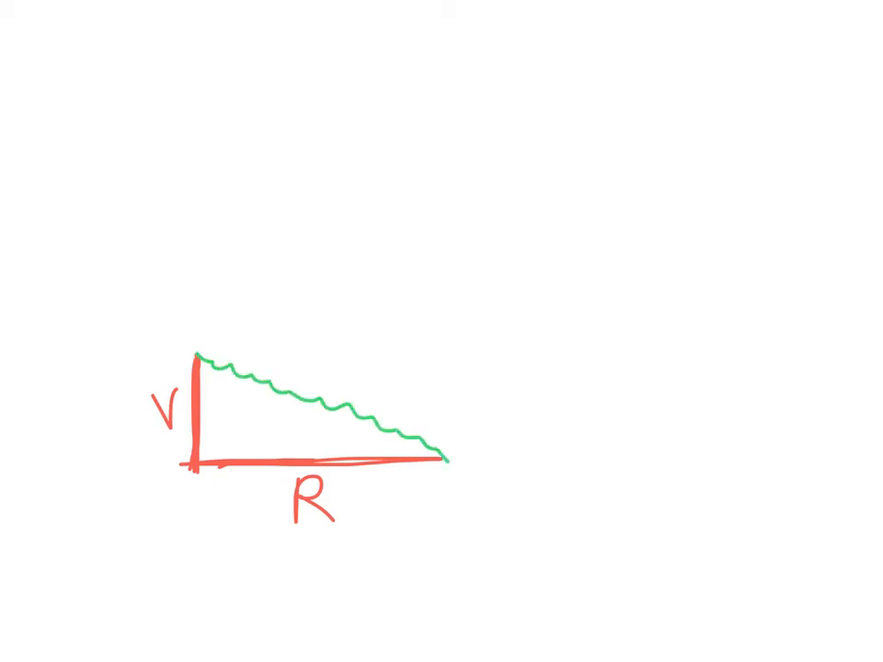
pyautogui.moveTo(276, 345); pyautogui.dragTo(298, 350)
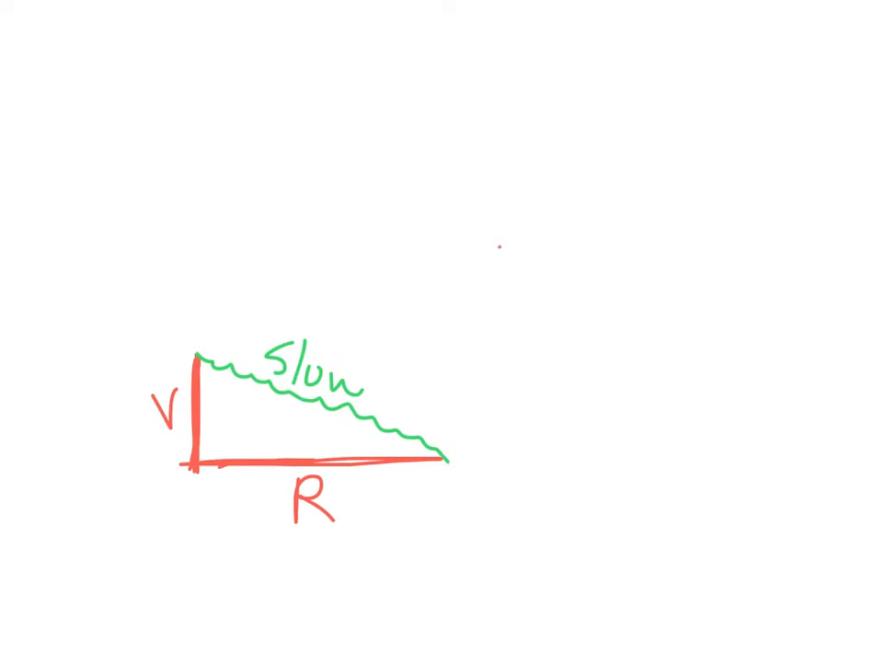
# Step: Draw a second set of axes to the right with a steeper green wavy curve
pyautogui.moveTo(500, 247); pyautogui.dragTo(589, 449)
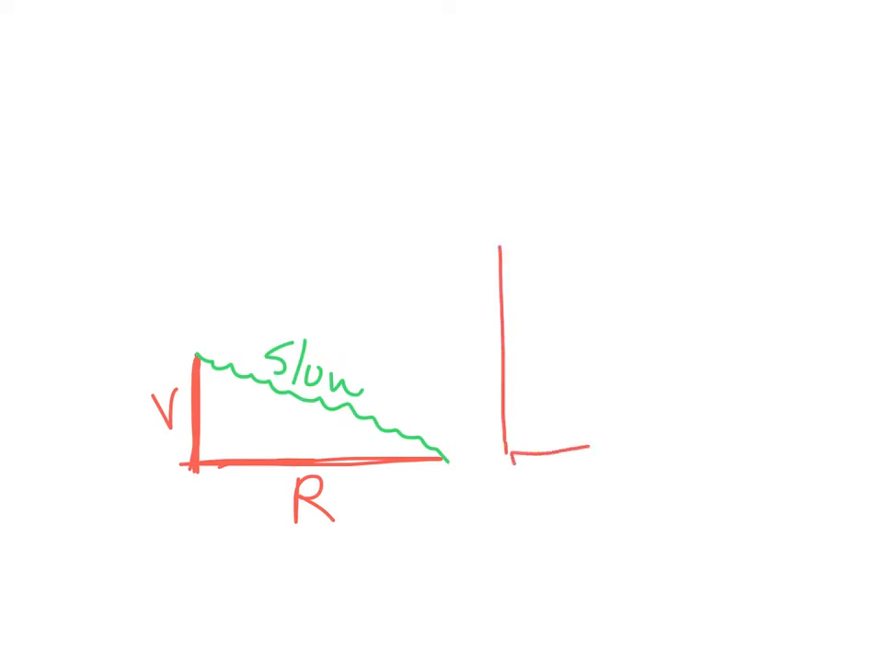
pyautogui.moveTo(515, 451); pyautogui.dragTo(751, 443)
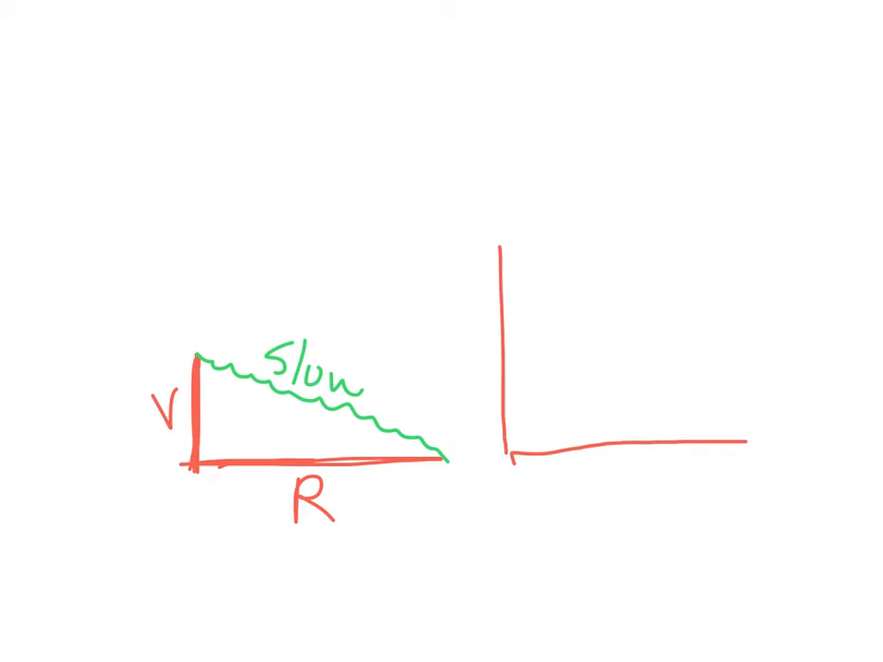
pyautogui.moveTo(511, 249); pyautogui.dragTo(745, 441)
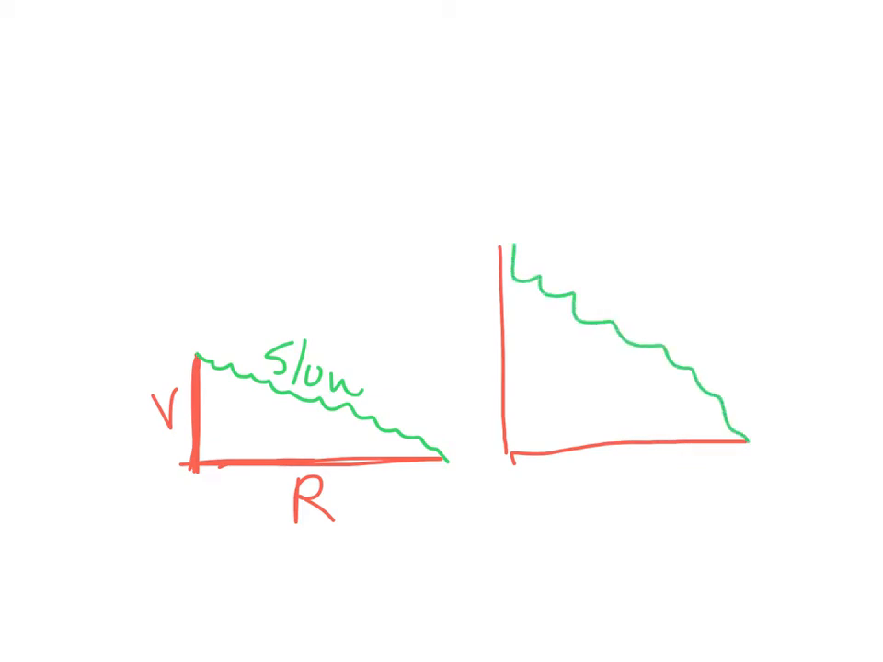
# Step: Label the steep curve Fas, add an axis arrowhead, and start a steep V–R triangle on a new page
pyautogui.write('Faster')
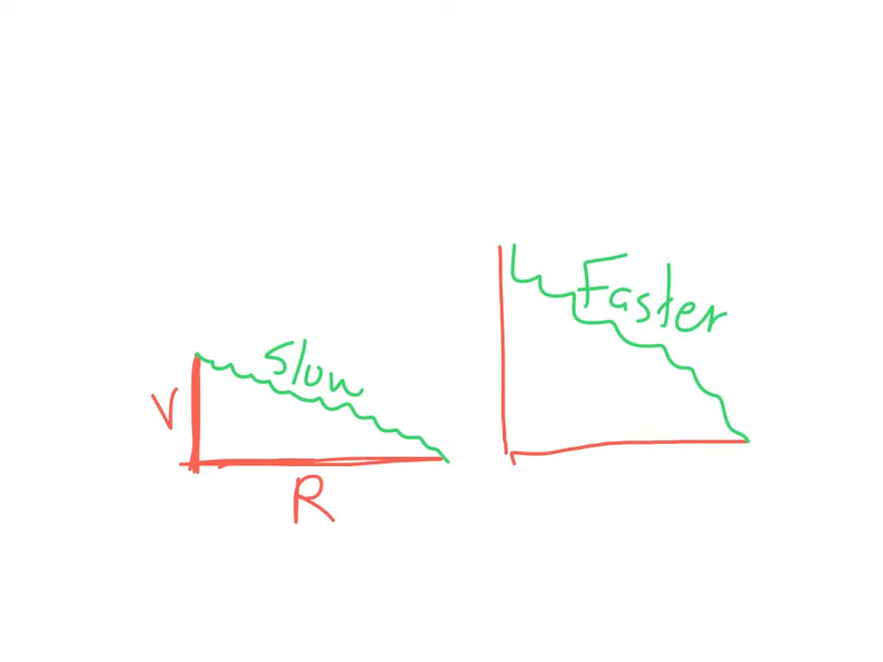
pyautogui.moveTo(183, 350); pyautogui.dragTo(173, 73)
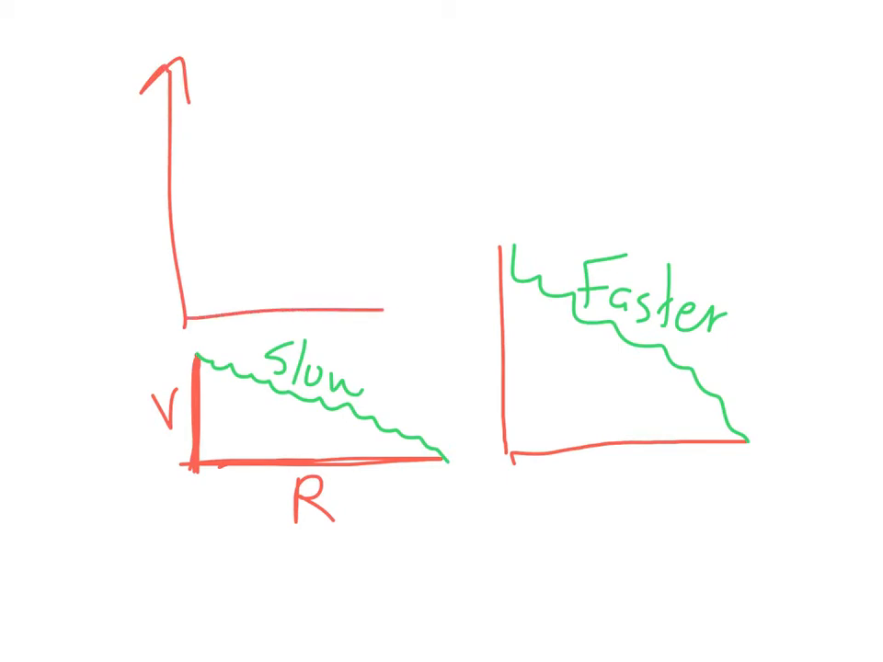
pyautogui.moveTo(377, 311); pyautogui.dragTo(426, 311)
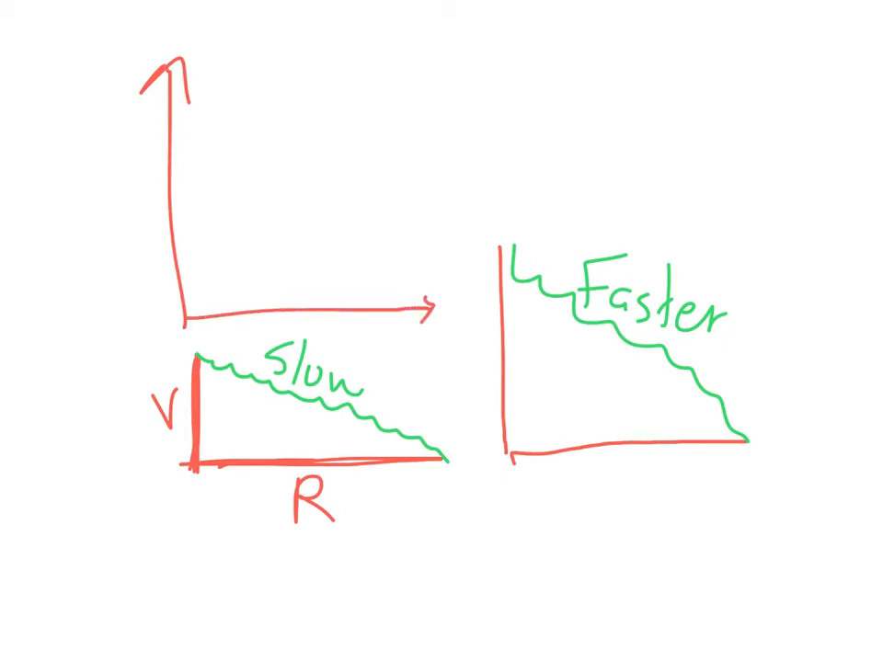
pyautogui.write('V')
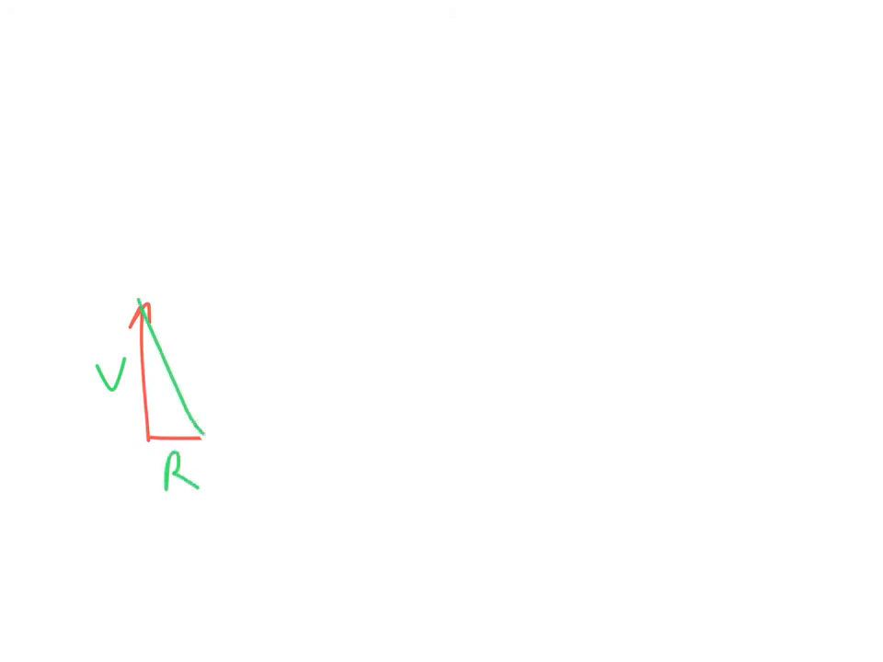
# Step: Label the triangle with a capital I and sketch a second graph with a stepped falling curve
pyautogui.moveTo(224, 297); pyautogui.dragTo(187, 357)
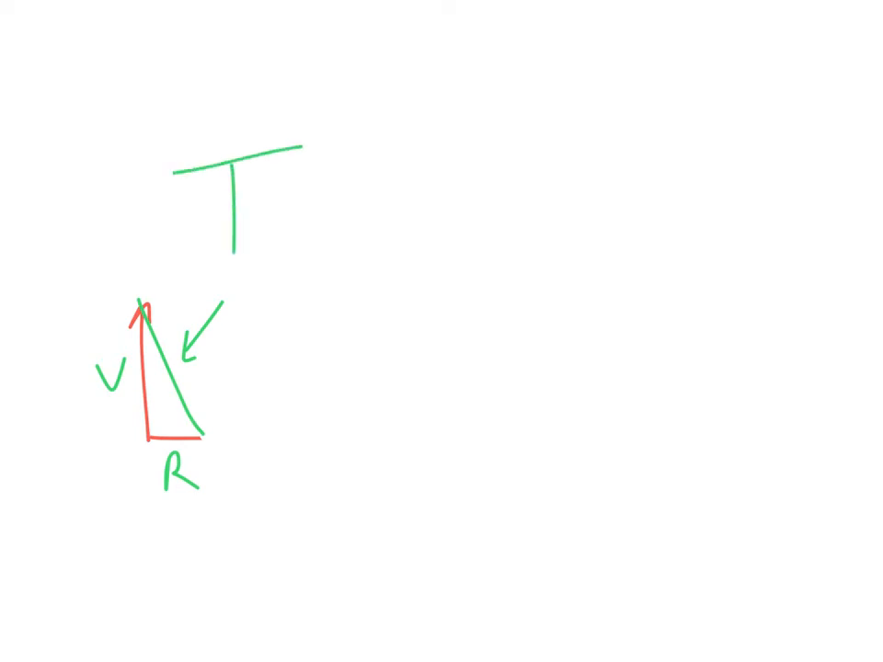
pyautogui.moveTo(194, 265); pyautogui.dragTo(276, 249)
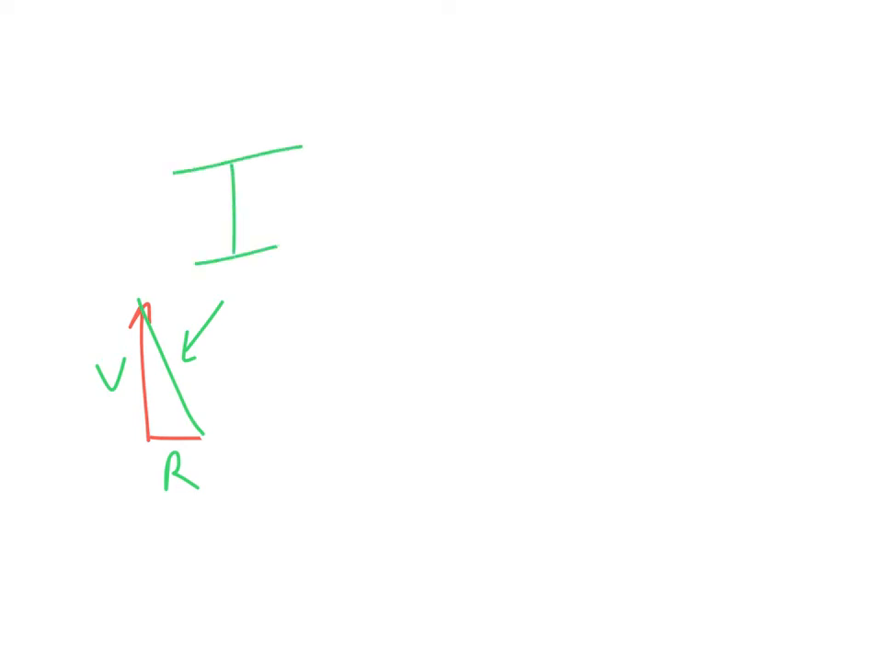
pyautogui.moveTo(348, 309); pyautogui.dragTo(478, 437)
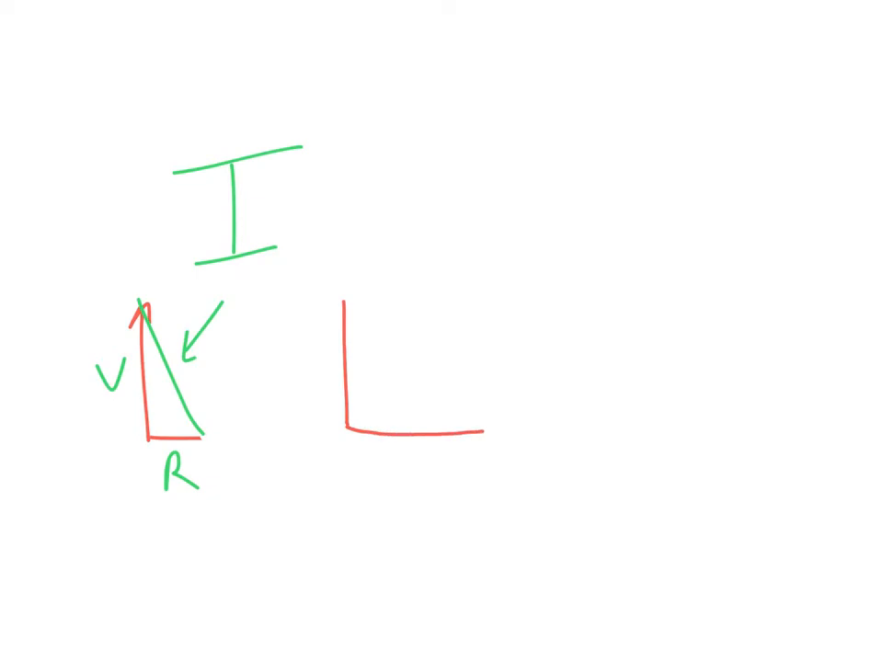
pyautogui.moveTo(346, 298); pyautogui.dragTo(482, 432)
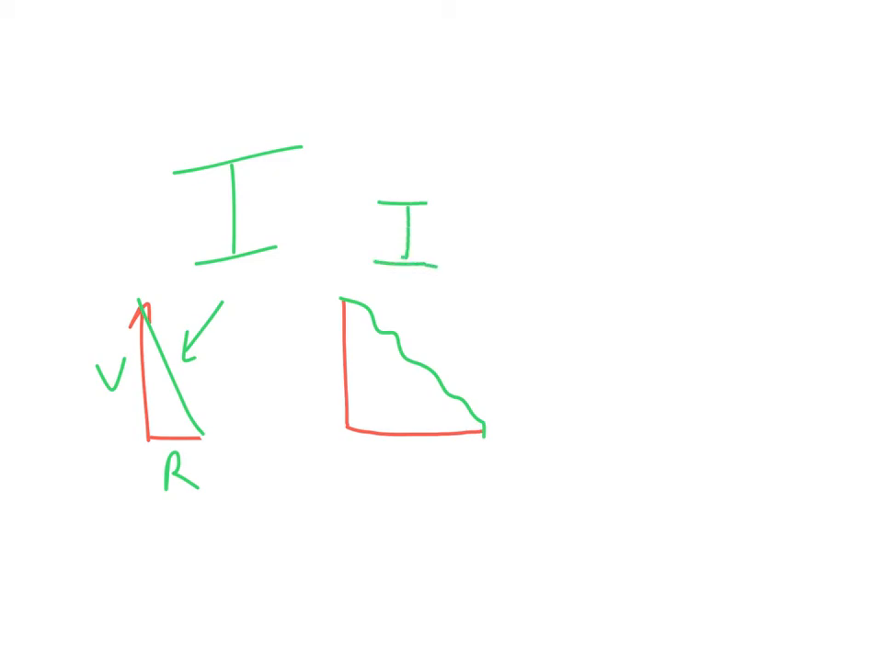
# Step: Draw a third, wider graph with a long wavy falling curve
pyautogui.moveTo(555, 298); pyautogui.dragTo(568, 423)
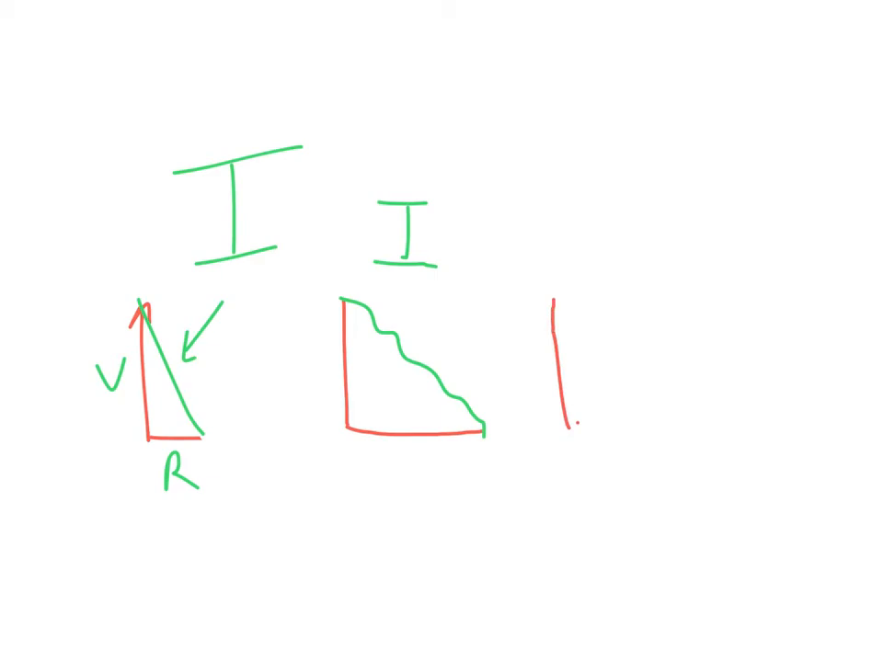
pyautogui.moveTo(574, 427); pyautogui.dragTo(868, 423)
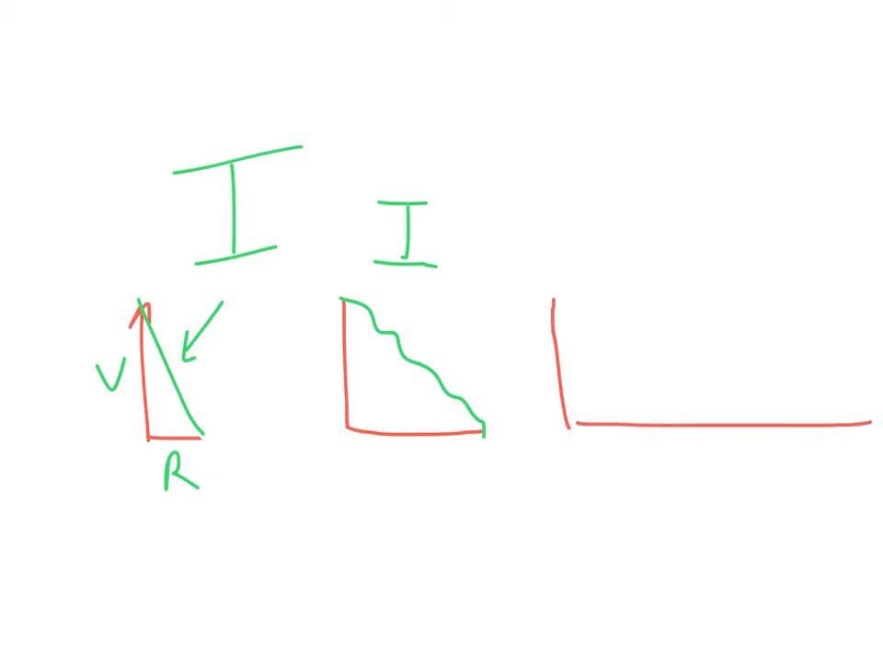
pyautogui.moveTo(552, 294); pyautogui.dragTo(790, 377)
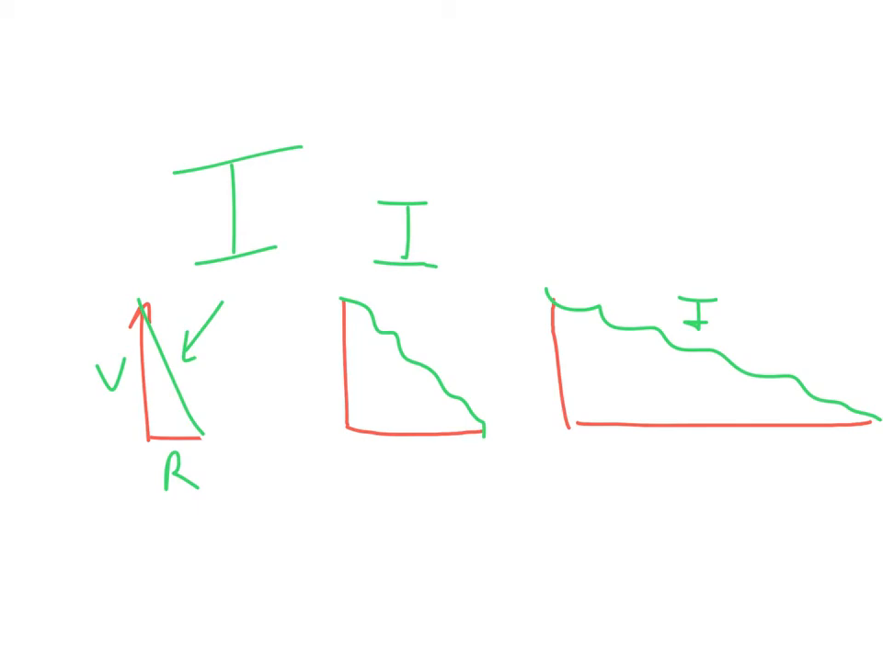
# Step: Label the three graphs 1, 1/2, 1/3 with resistances 2R and x3R
pyautogui.moveTo(198, 364); pyautogui.dragTo(220, 395)
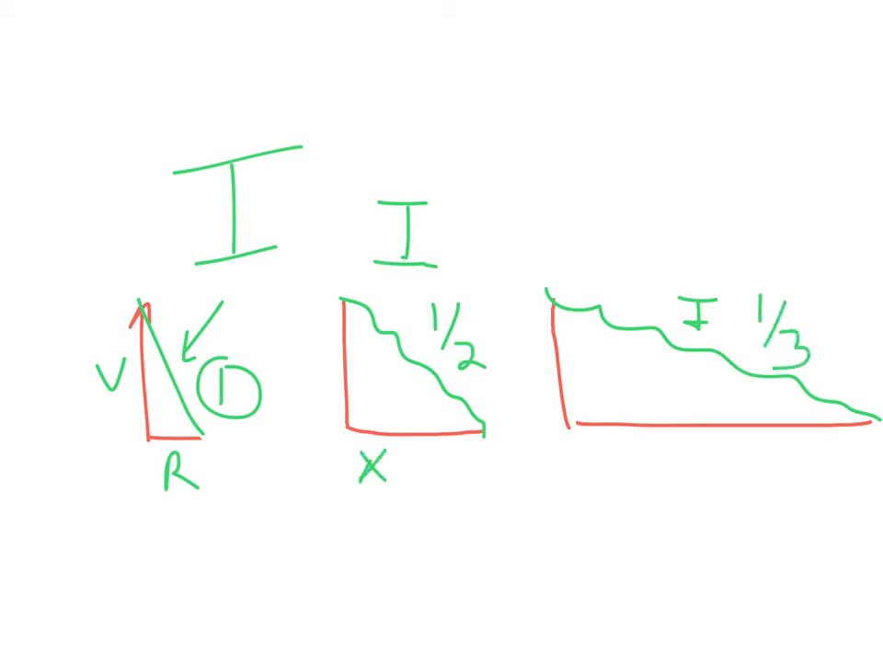
pyautogui.write('2R')
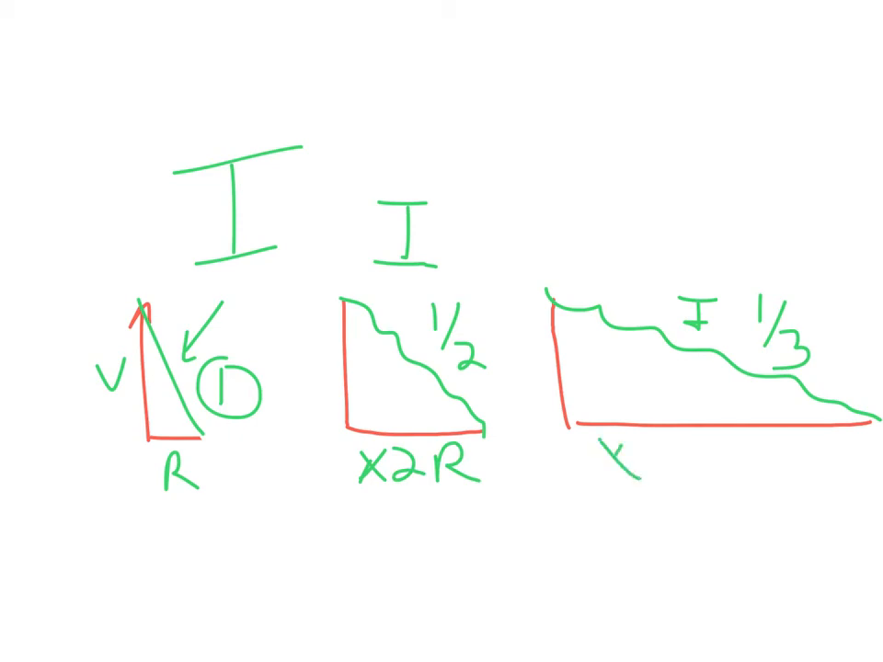
pyautogui.write('x3R')
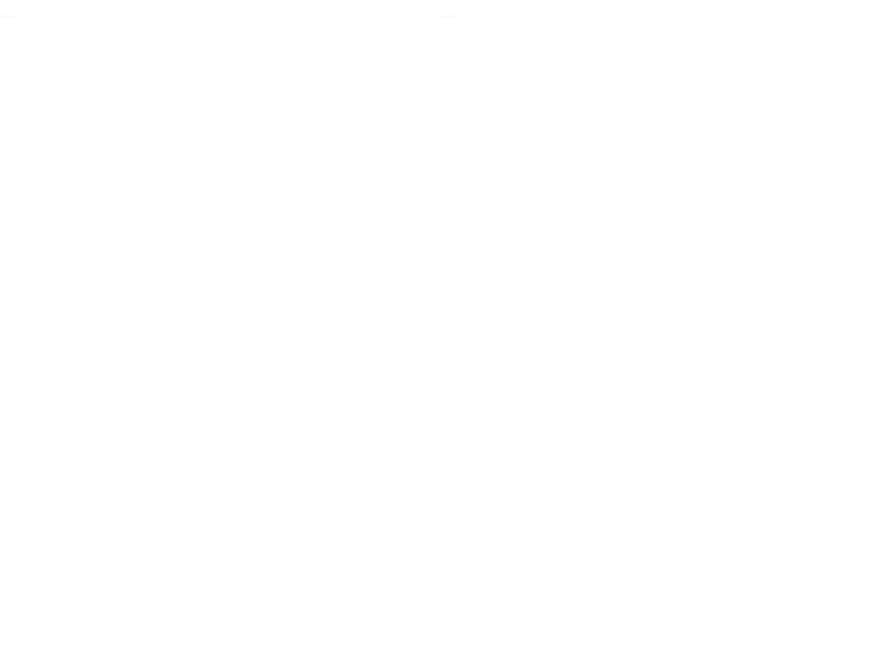
# Step: Write the heading conductors with a double underline and begin the note beneath it
pyautogui.moveTo(125, 187); pyautogui.dragTo(625, 187)
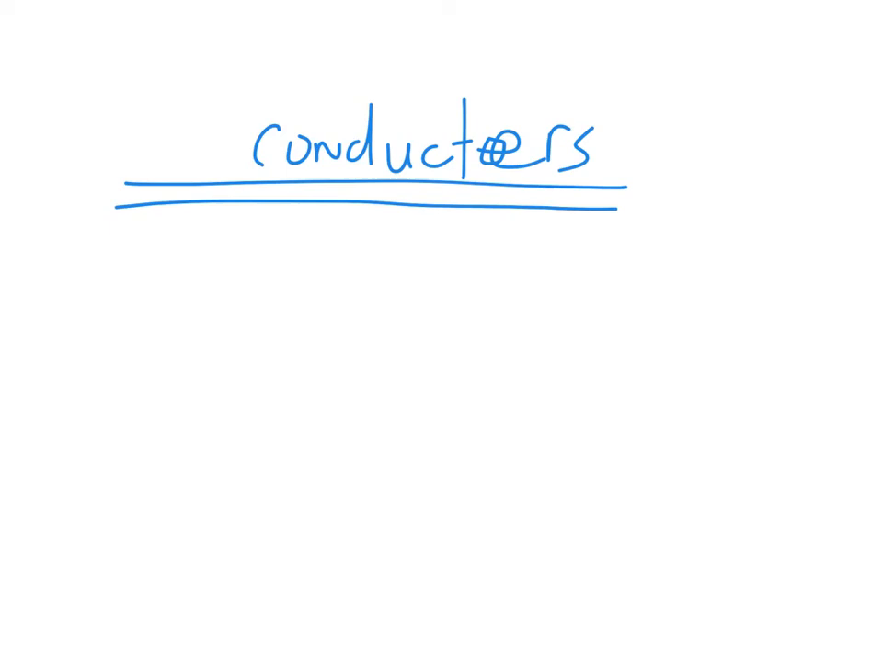
pyautogui.moveTo(243, 239); pyautogui.dragTo(346, 303)
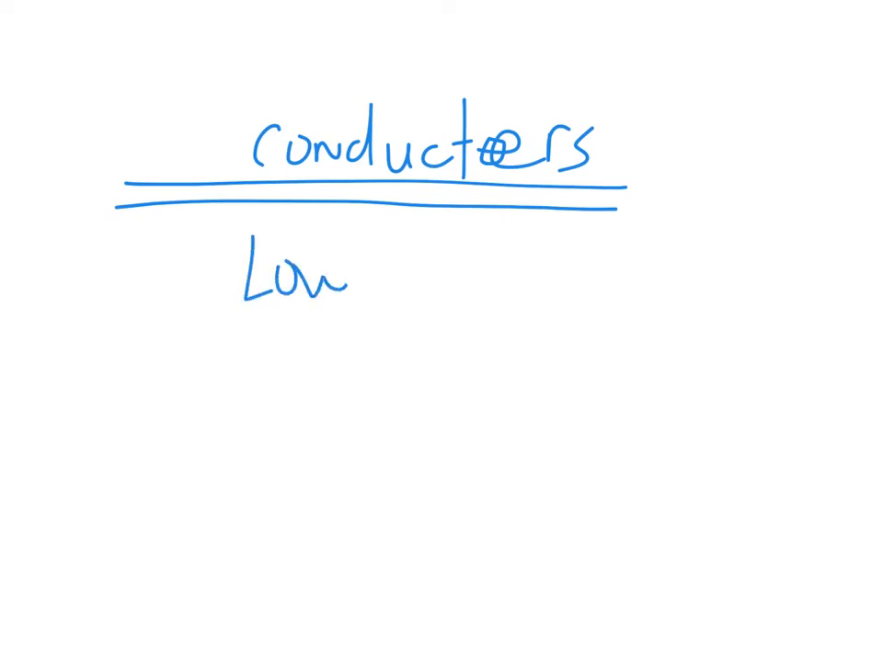
pyautogui.moveTo(386, 276); pyautogui.dragTo(496, 285)
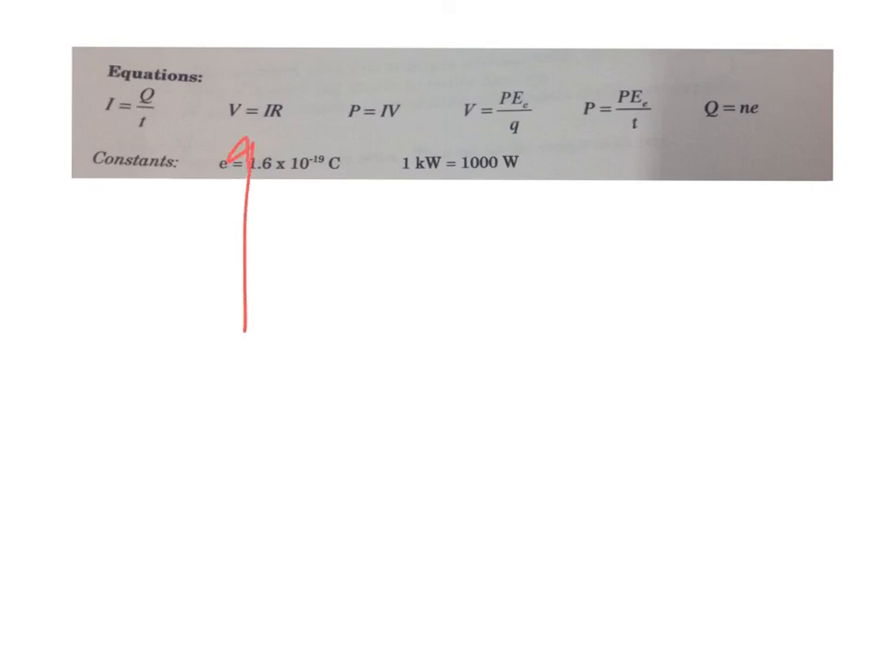
# Step: Arrow the potential-energy formula and P = IV, circle e = 1.6 × 10⁻¹⁹ C, and start writing beneath it
pyautogui.moveTo(610, 346); pyautogui.dragTo(534, 156)
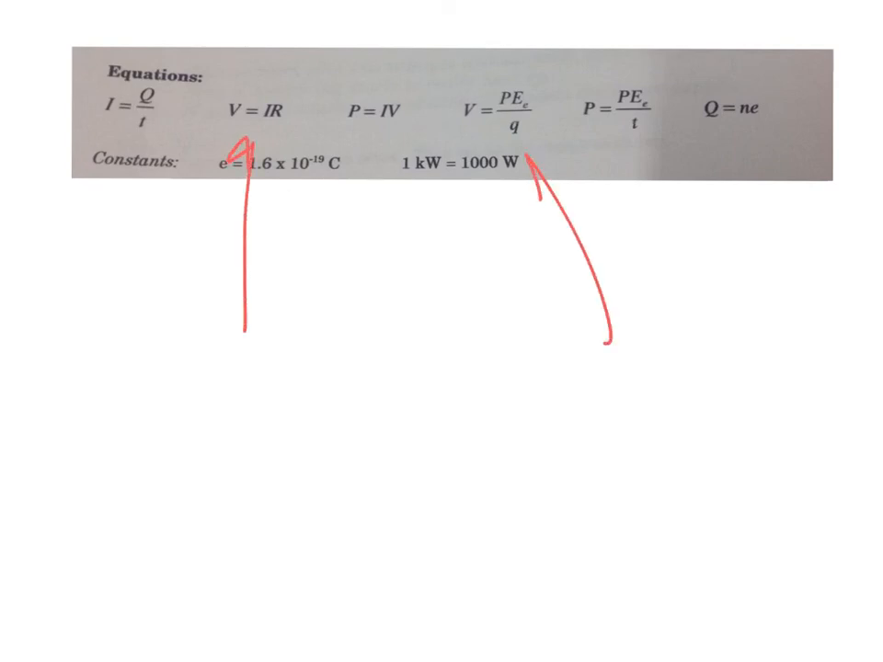
pyautogui.moveTo(397, 331); pyautogui.dragTo(382, 132)
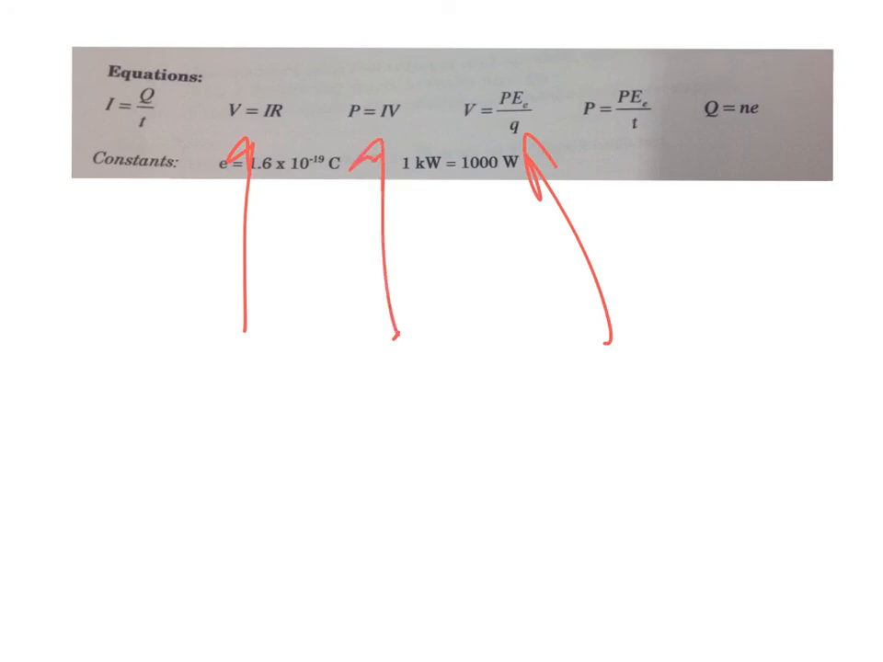
pyautogui.moveTo(195, 324); pyautogui.dragTo(237, 138)
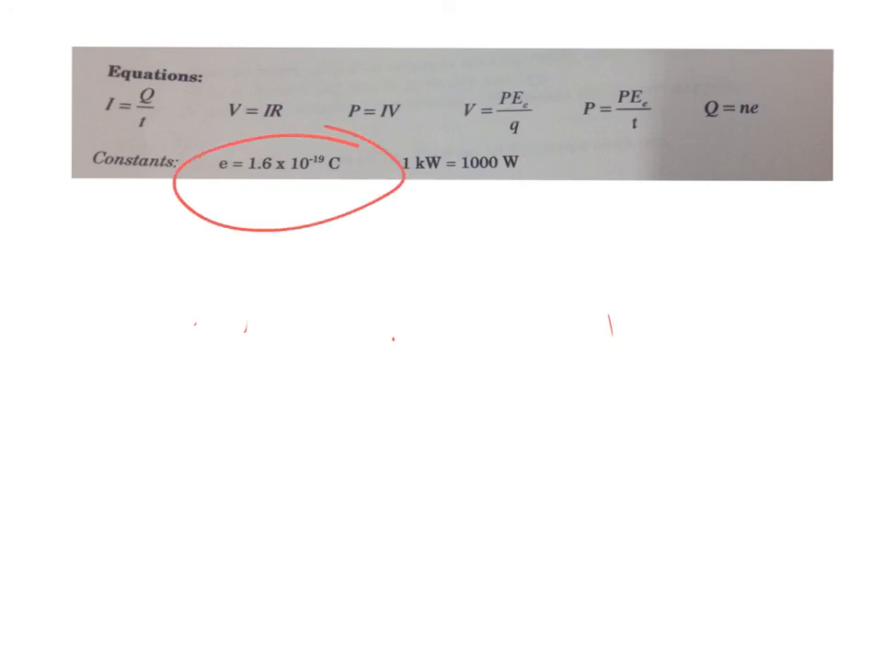
pyautogui.moveTo(308, 280); pyautogui.dragTo(279, 414)
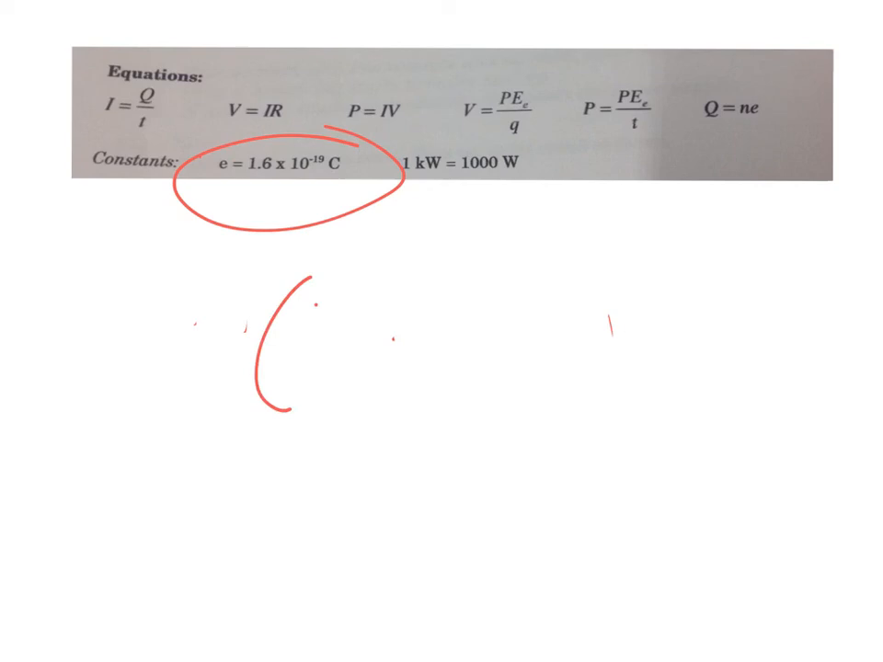